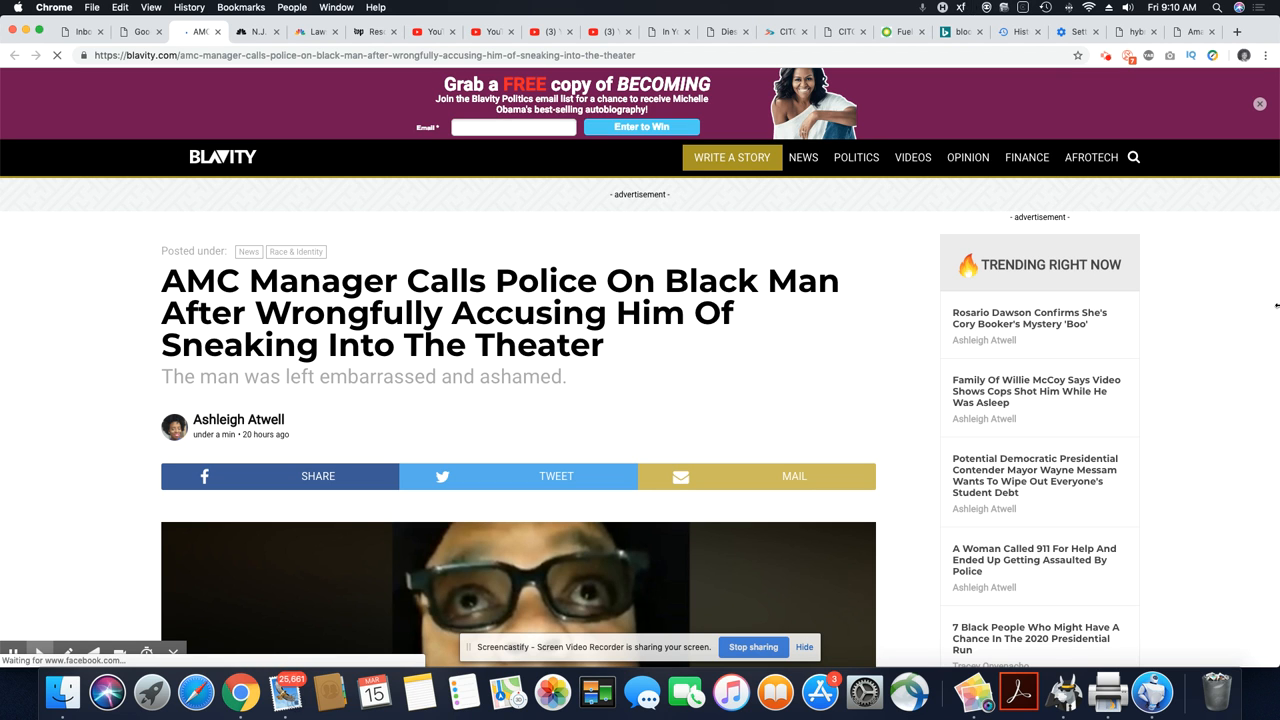
# Scroll the Blavity article down to reveal the embedded video under the AMC manager headline
pyautogui.scroll(-3)
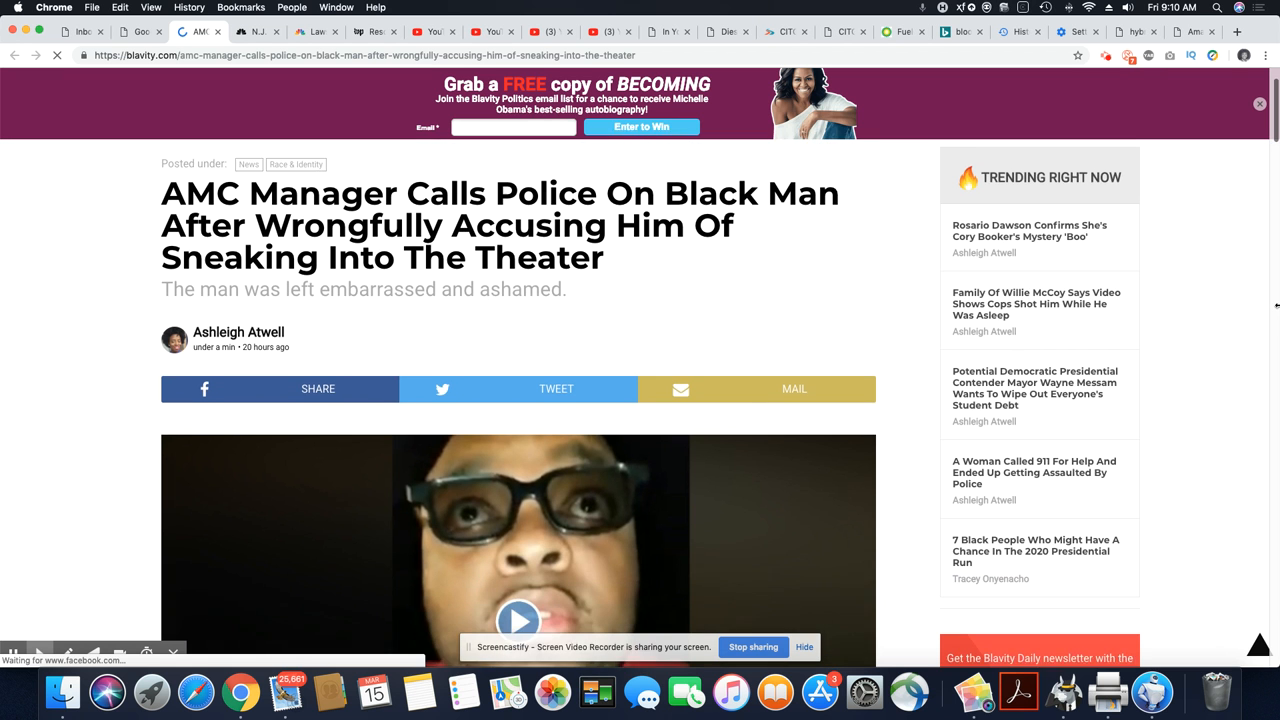
pyautogui.scroll(-3)
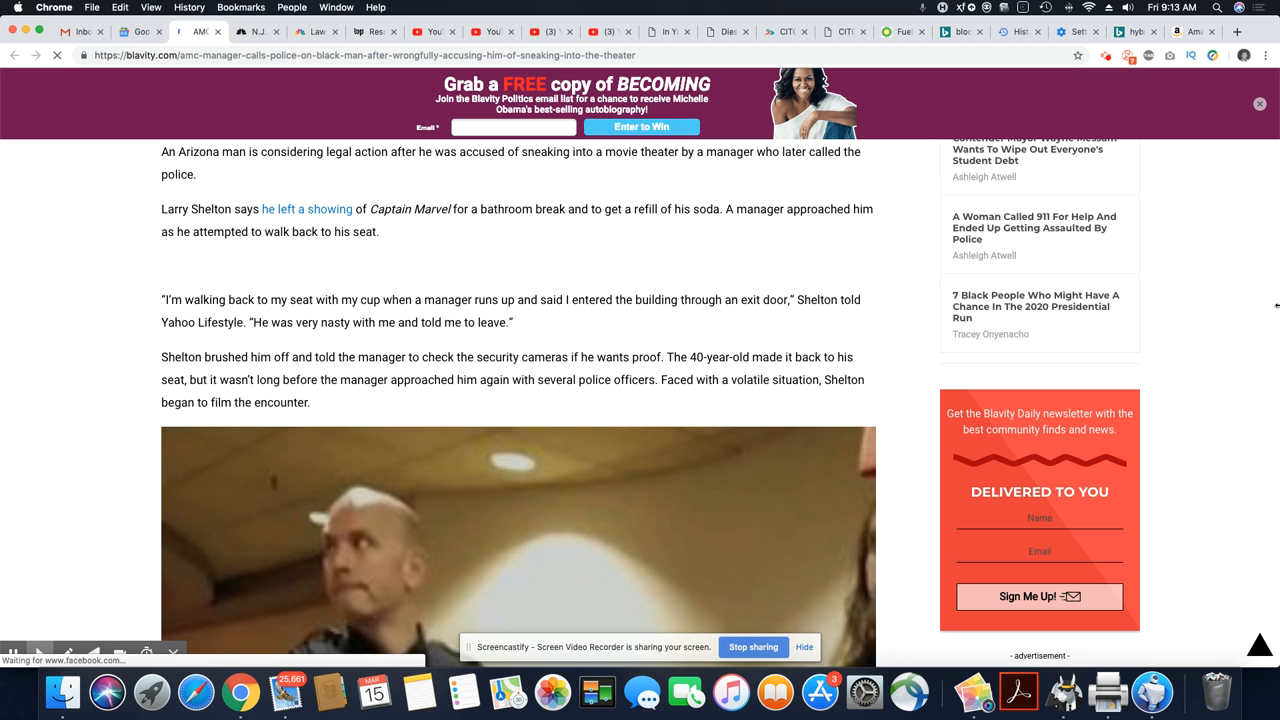
# Scroll past the second video to the officers' exchange, refund refusal and code of conduct remark
pyautogui.scroll(-3)
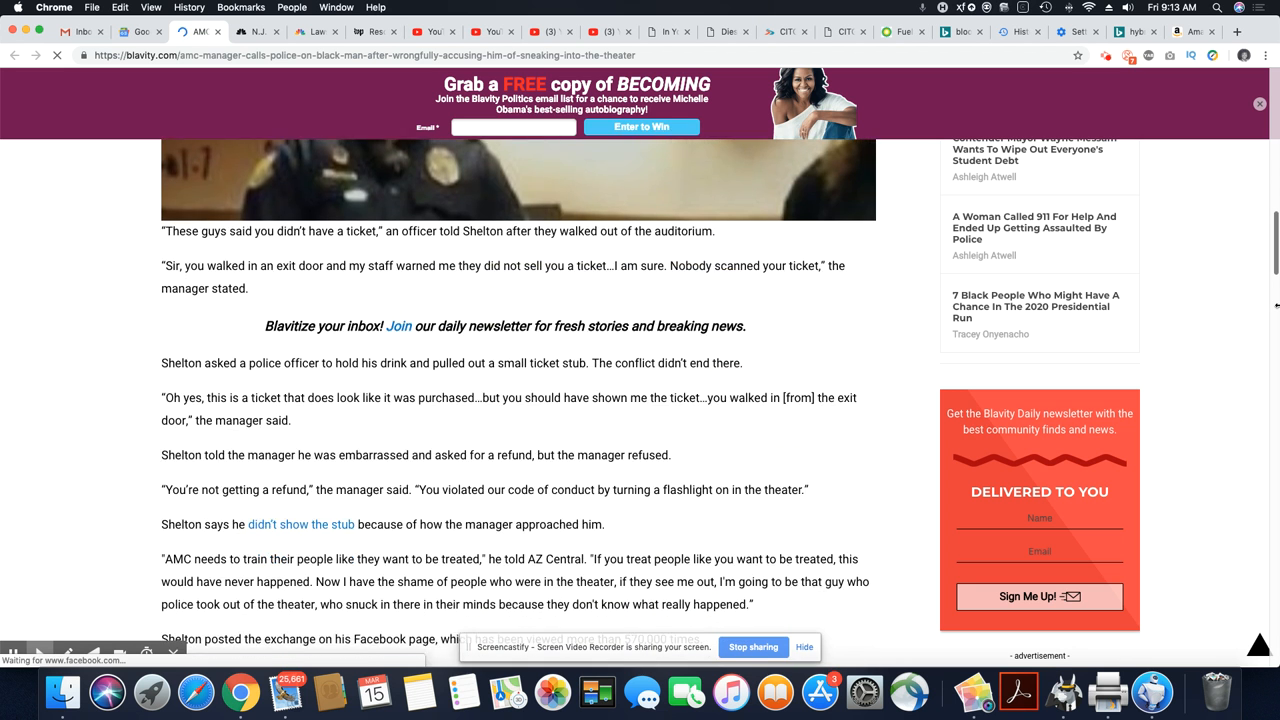
pyautogui.scroll(-3)
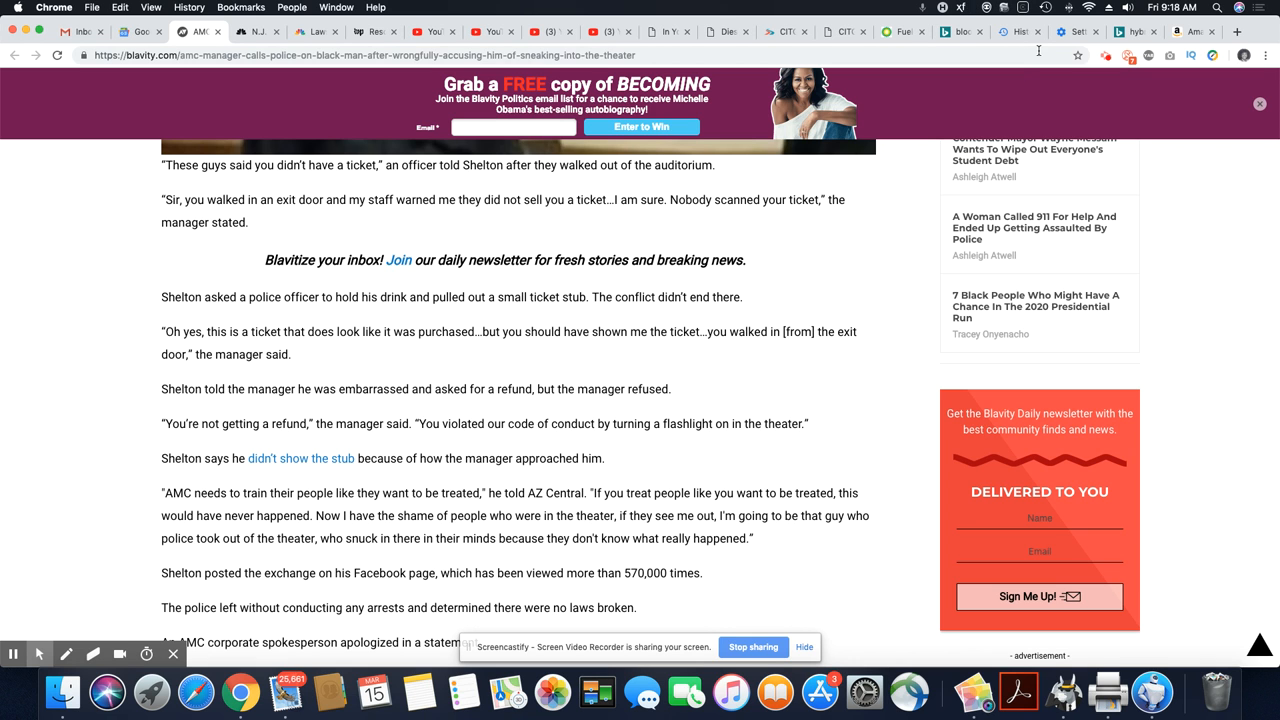
pyautogui.moveTo(1150, 76)
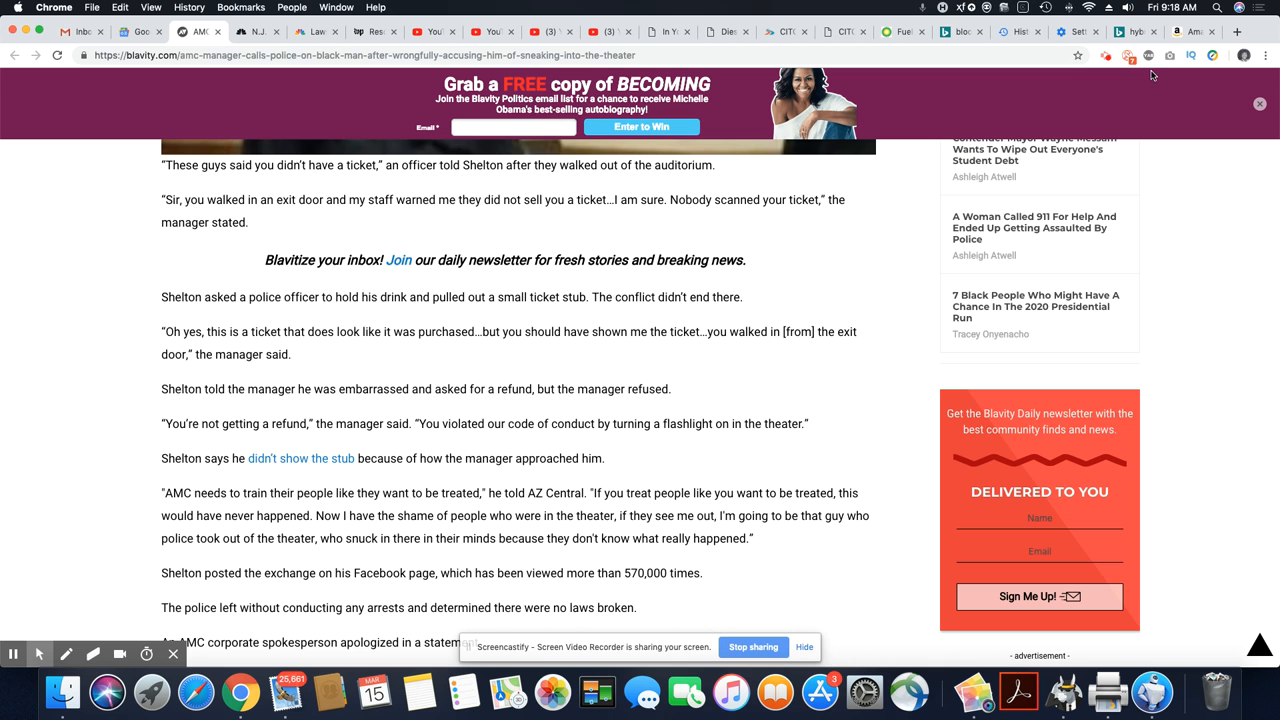
# Scroll past AMC's apology to the related stories, topic tags and first reader comment
pyautogui.scroll(-3)
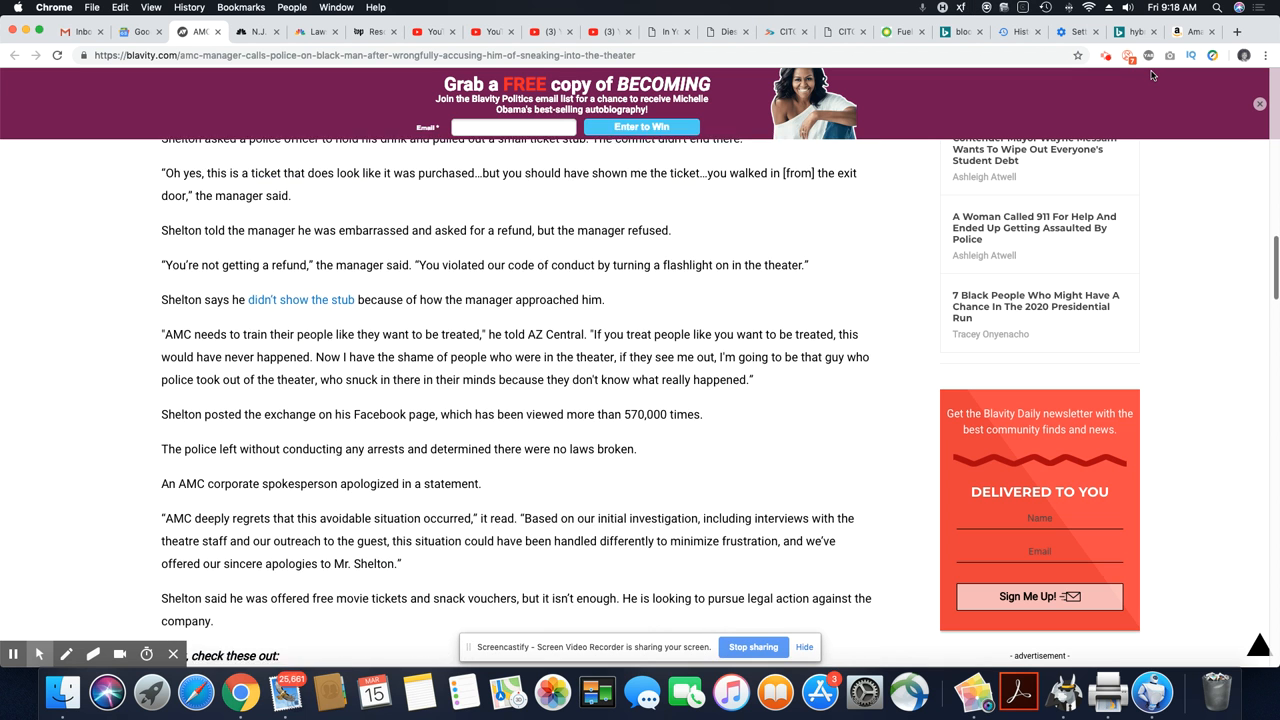
pyautogui.scroll(-3)
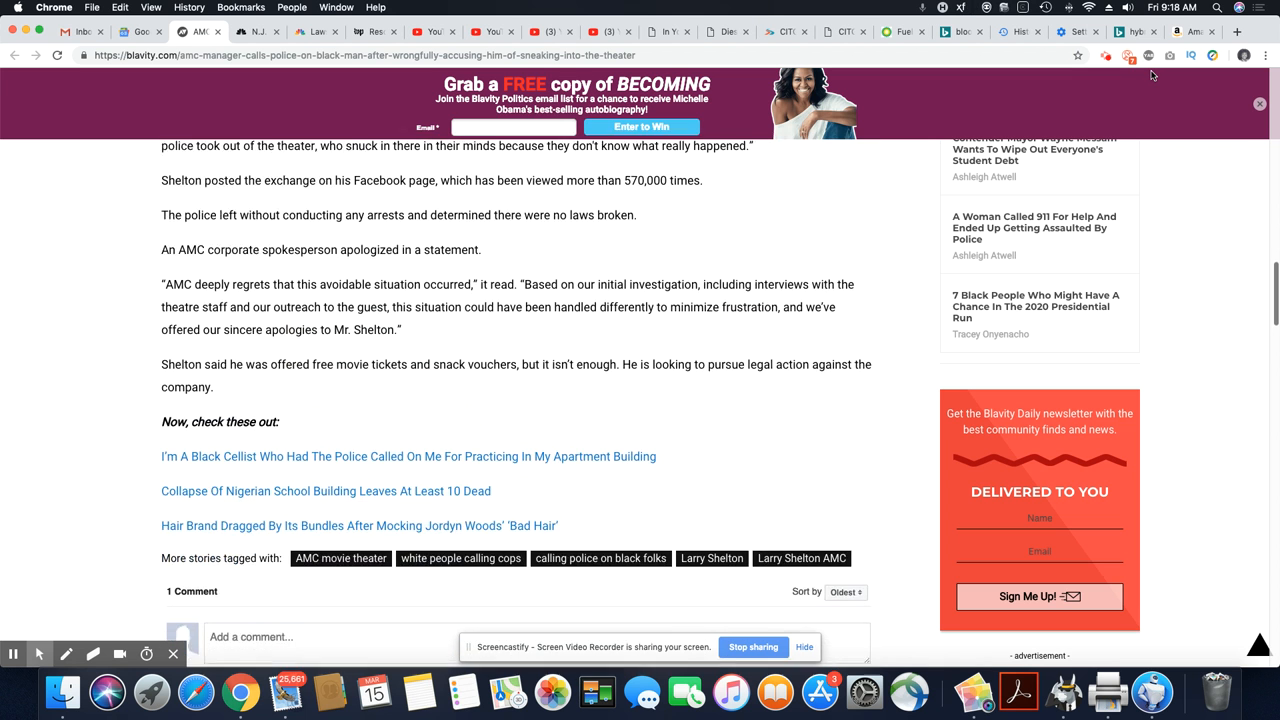
pyautogui.scroll(-3)
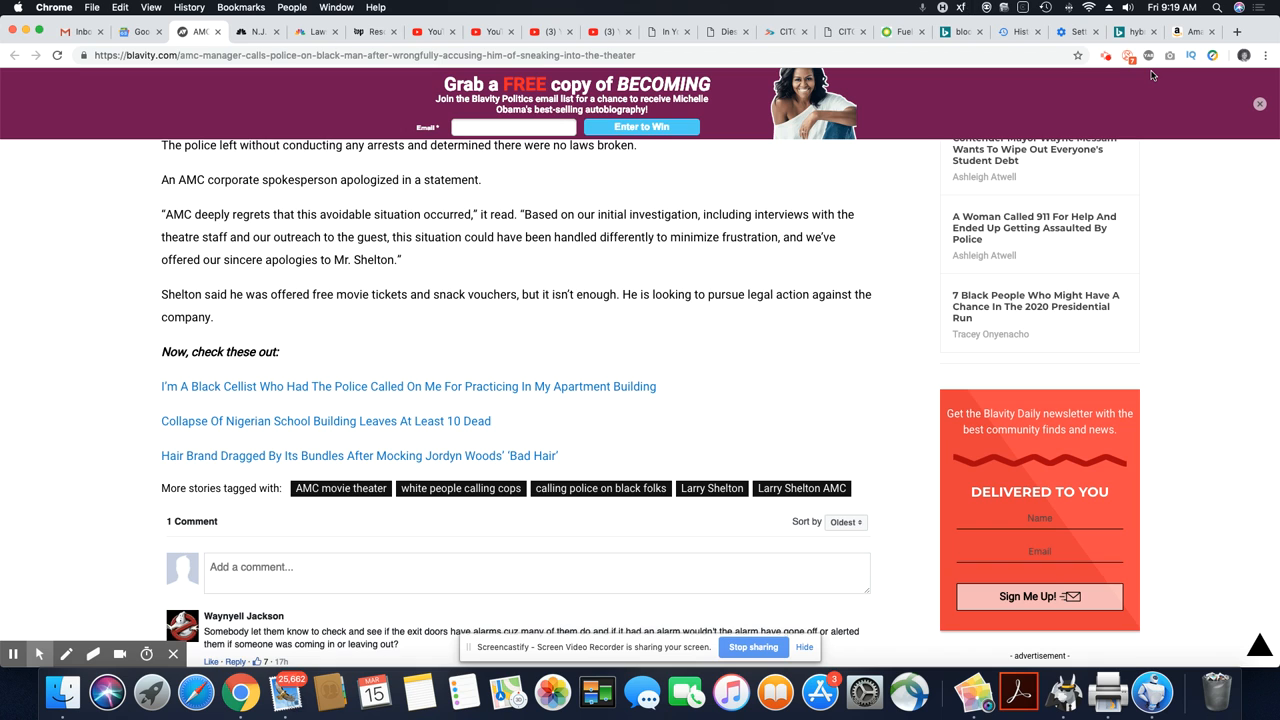
pyautogui.scroll(3)
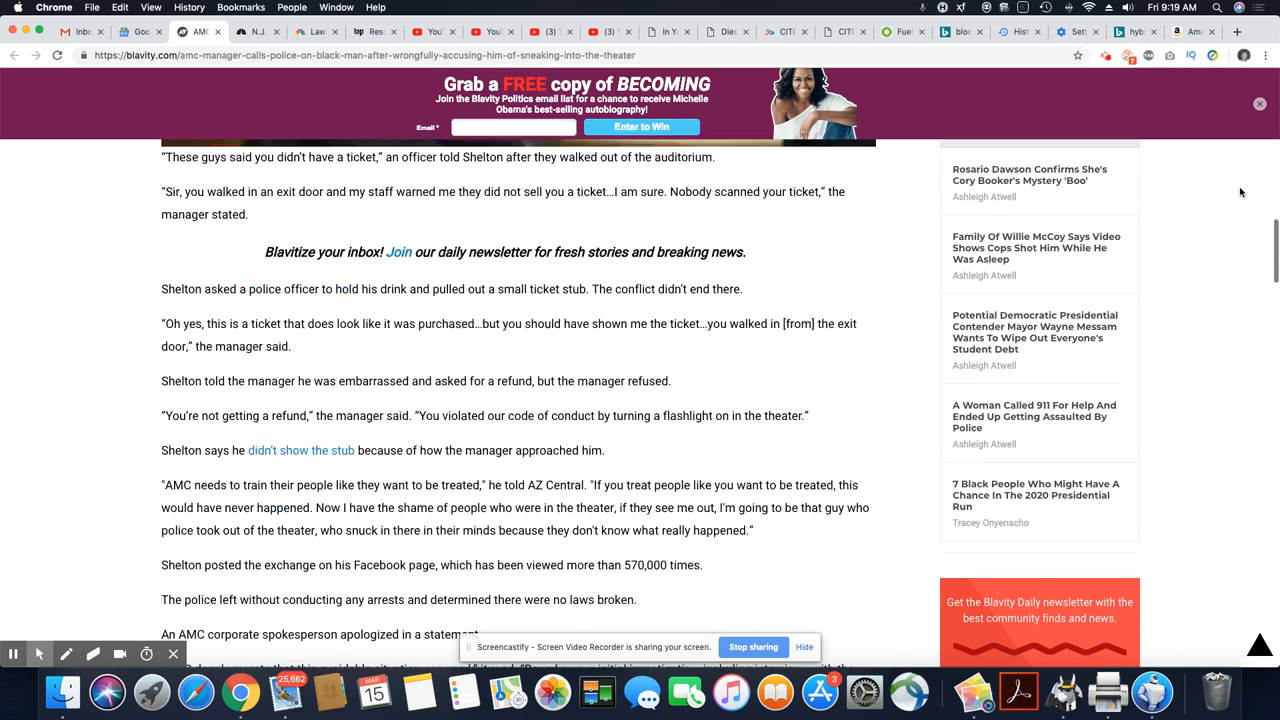
pyautogui.scroll(3)
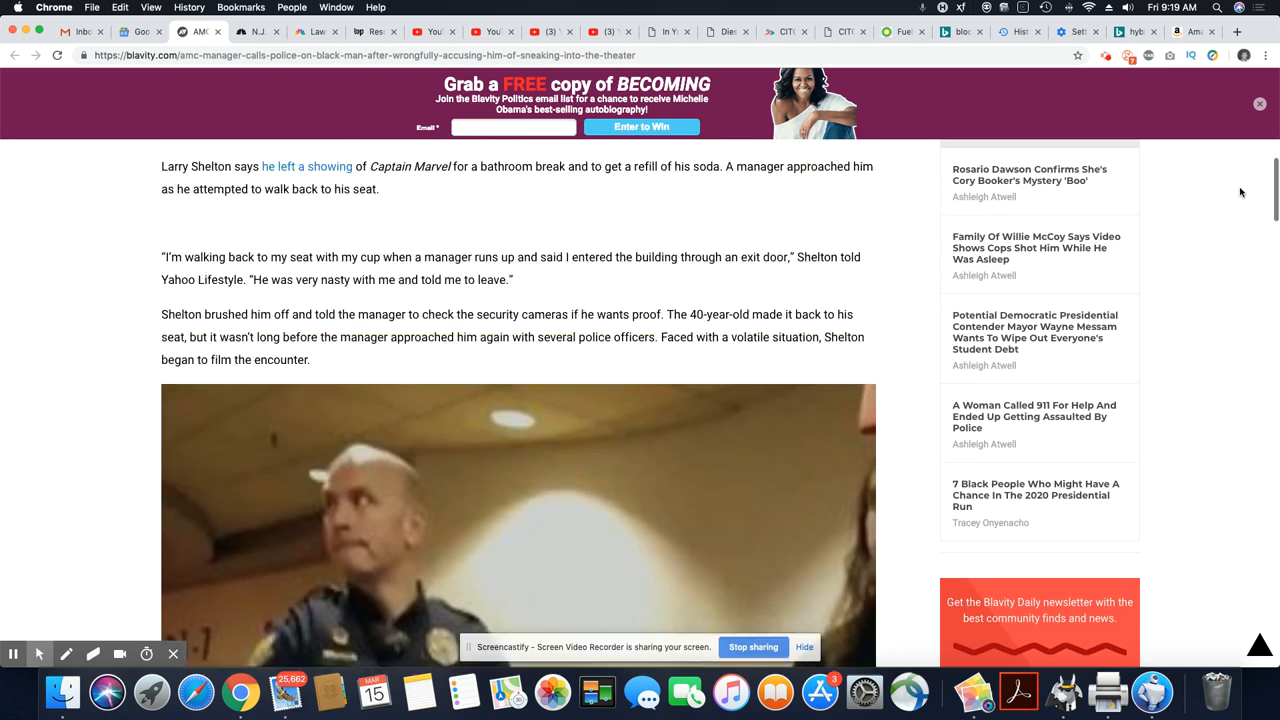
pyautogui.scroll(3)
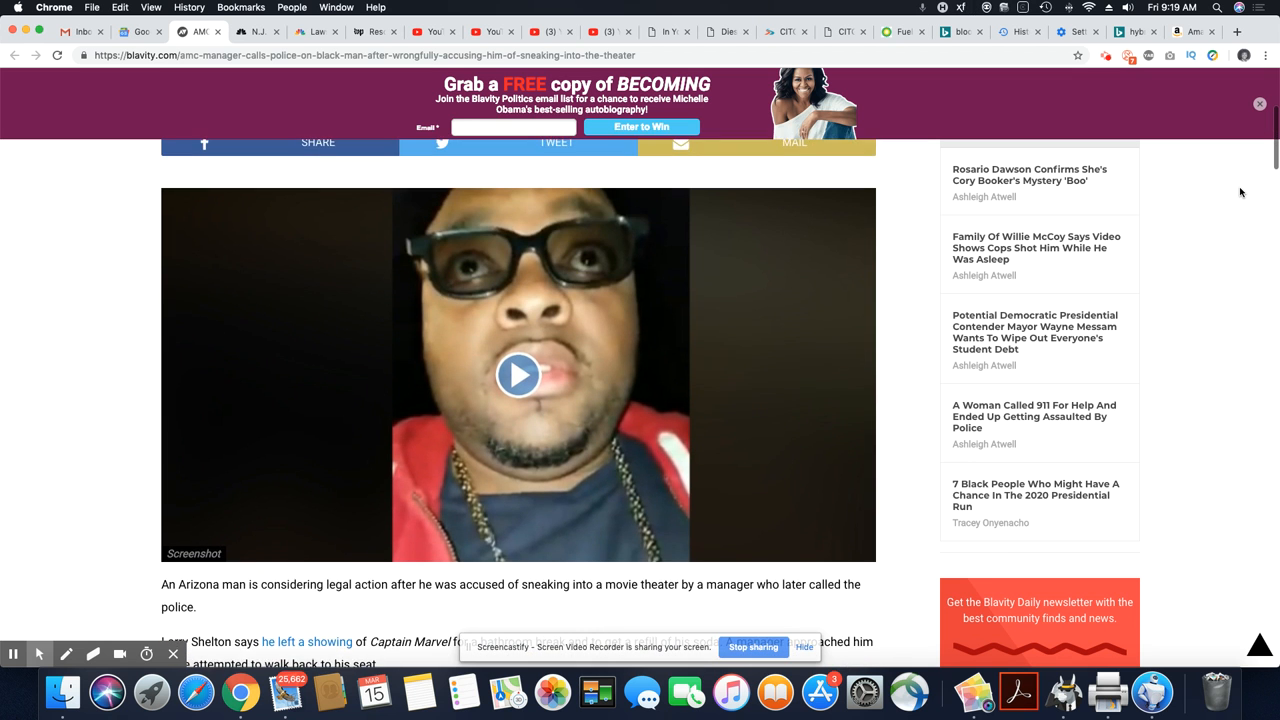
pyautogui.scroll(3)
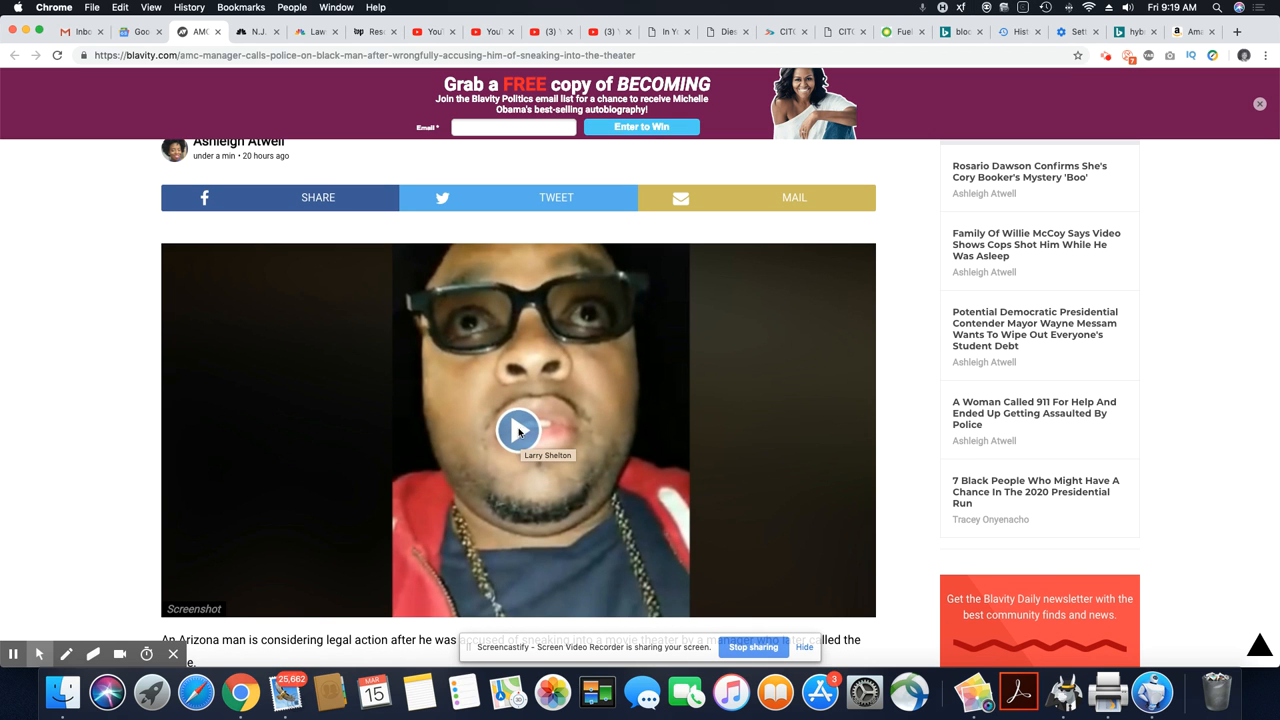
pyautogui.moveTo(830, 420)
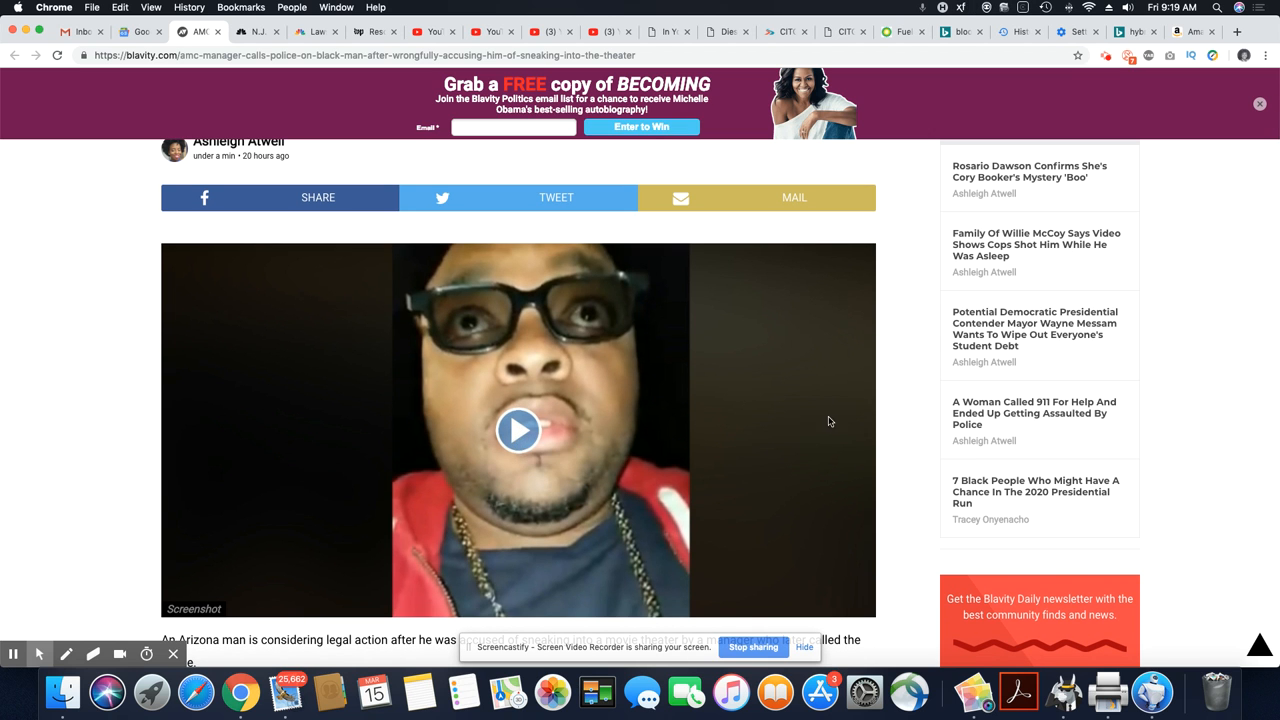
pyautogui.moveTo(482, 458)
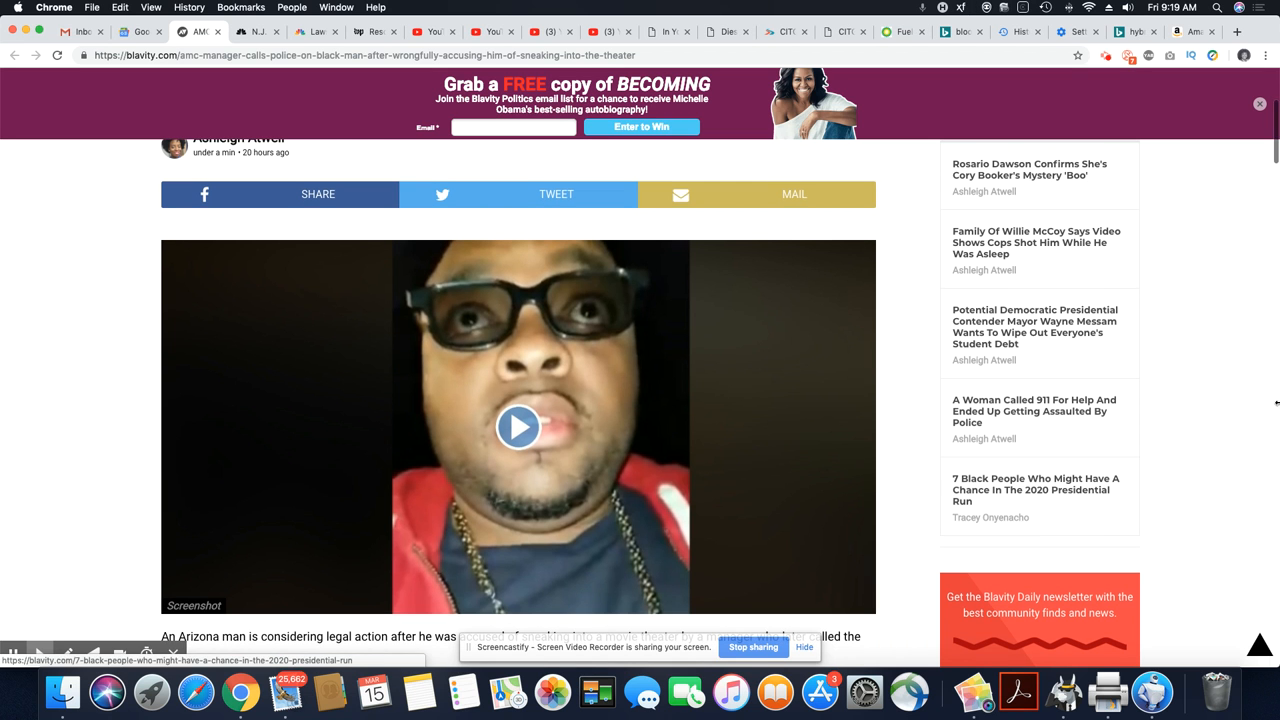
pyautogui.scroll(3)
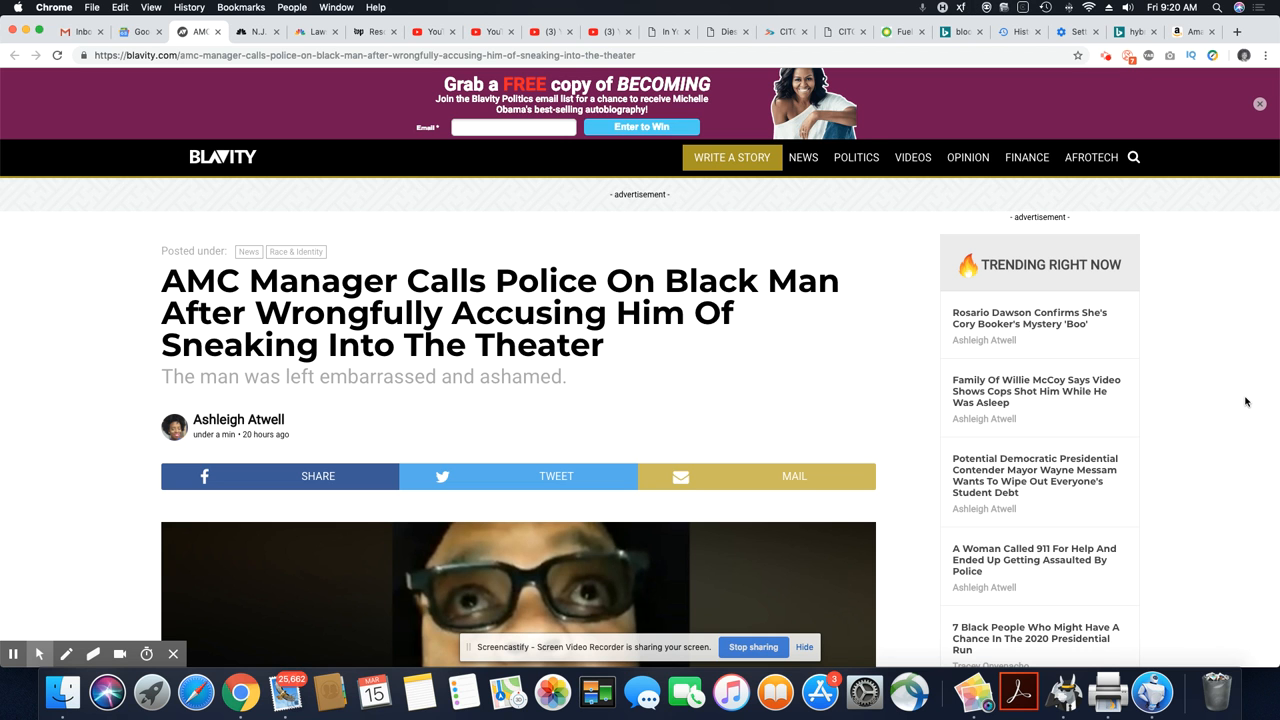
pyautogui.scroll(-3)
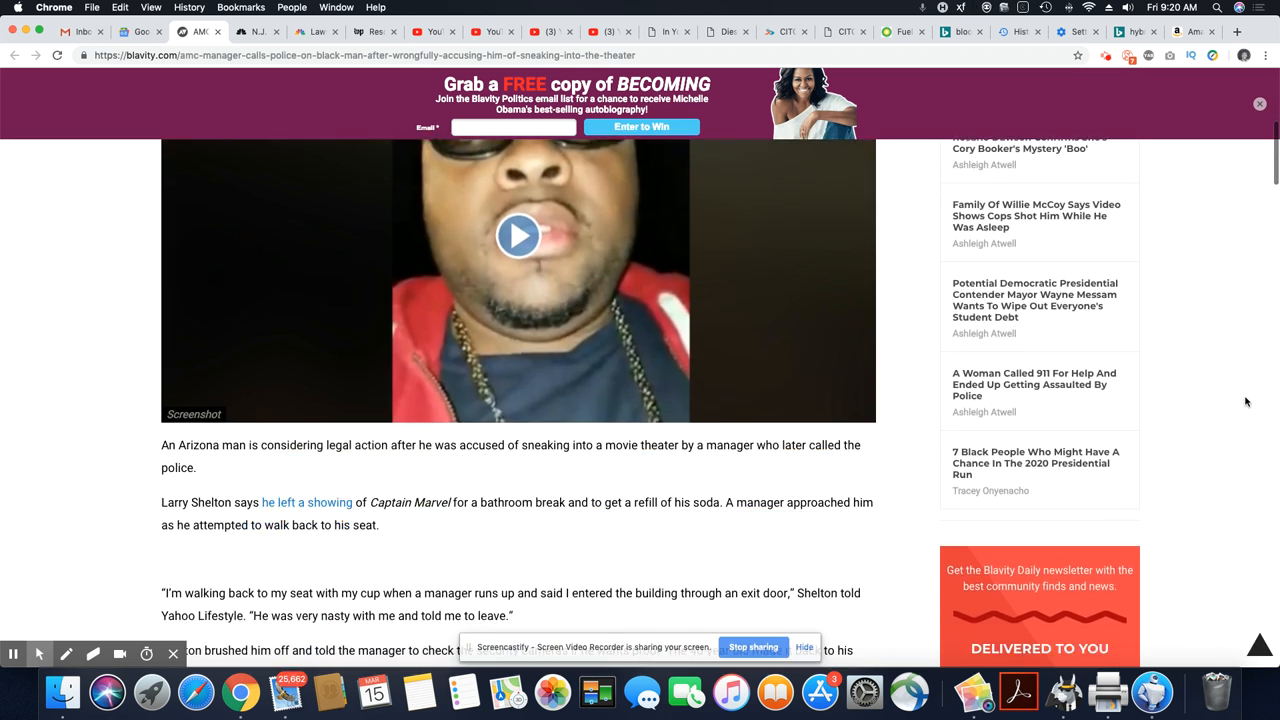
pyautogui.scroll(-3)
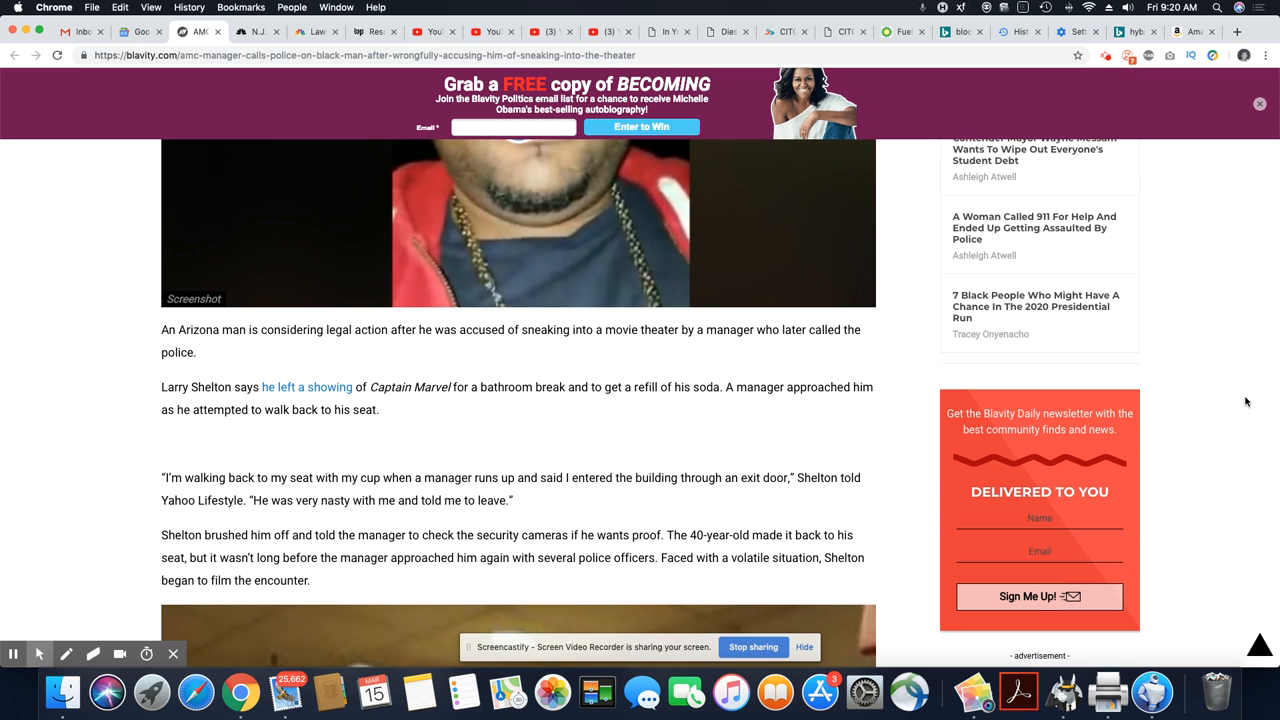
pyautogui.scroll(-3)
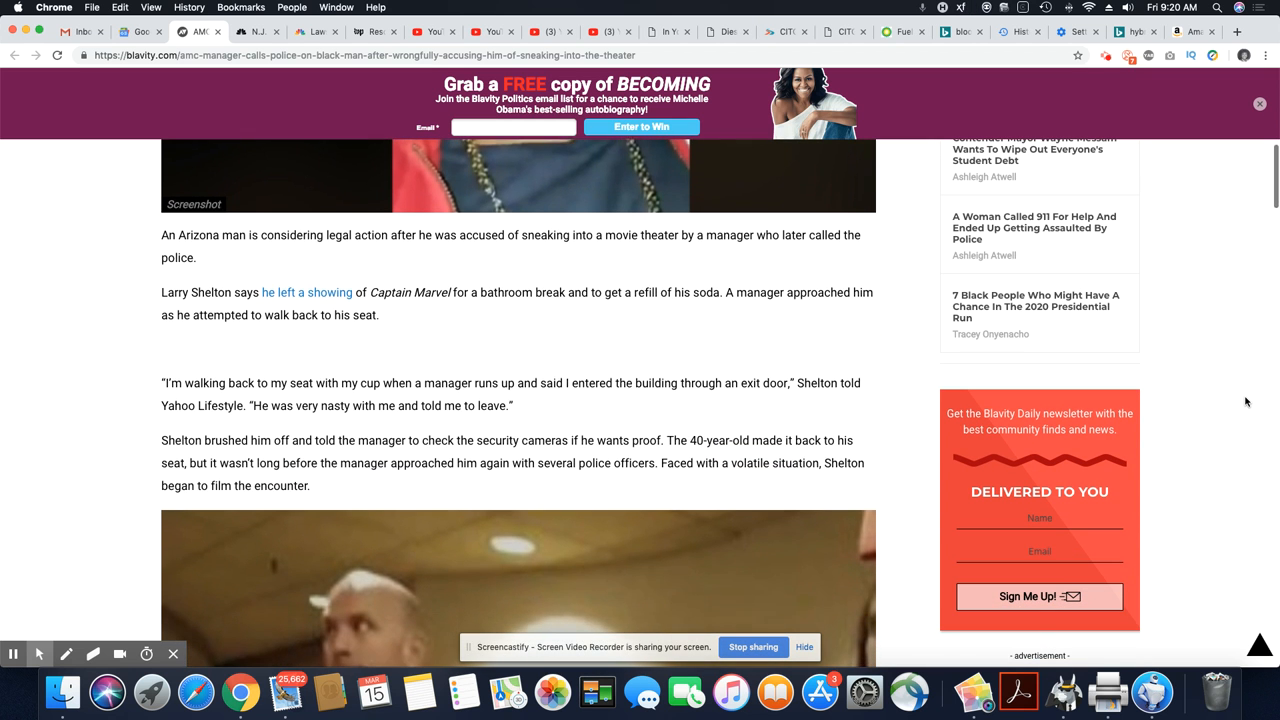
pyautogui.scroll(-3)
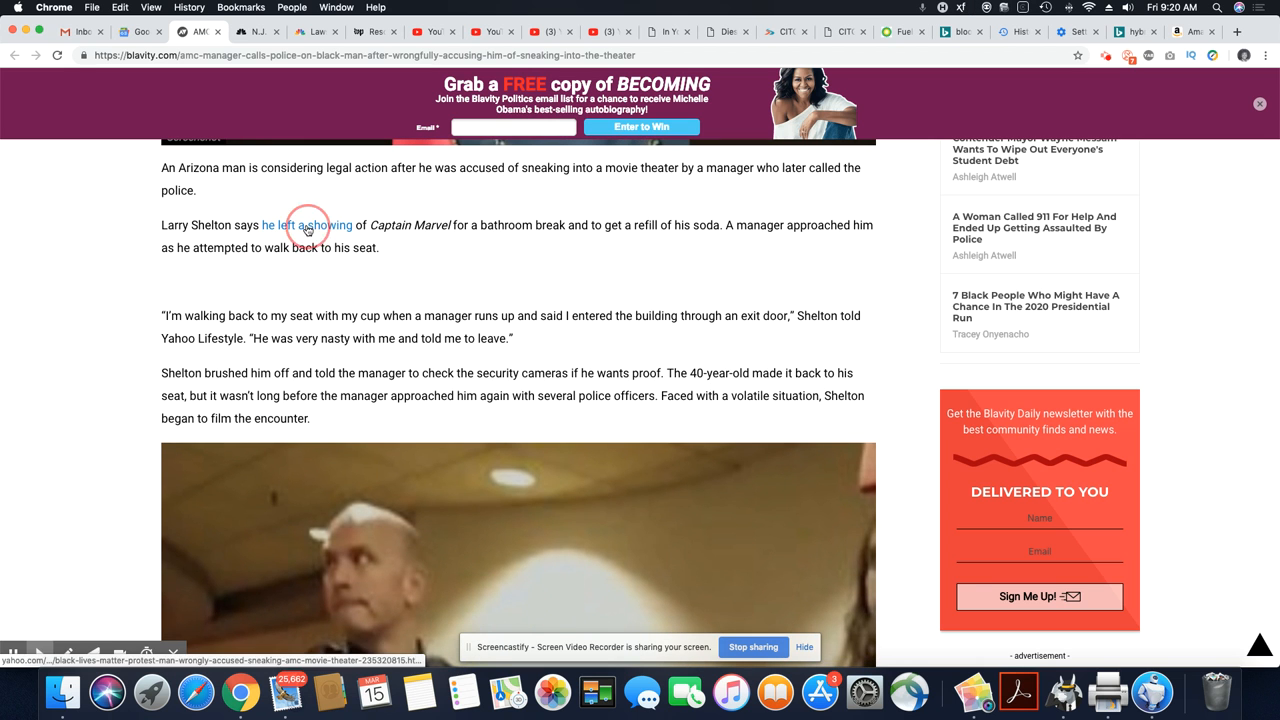
# Follow the 'he left a showing' link to the Yahoo Lifestyle story and scroll to Shelton's lobby video
pyautogui.click(308, 224)
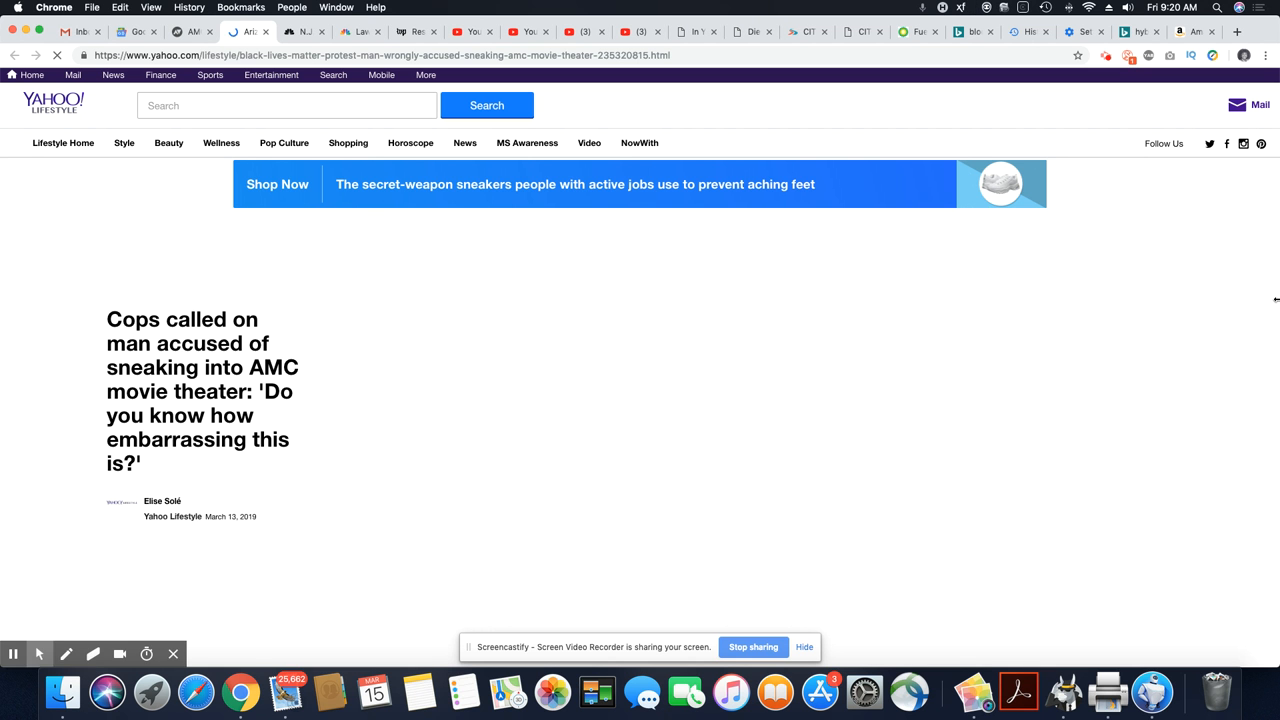
pyautogui.scroll(-3)
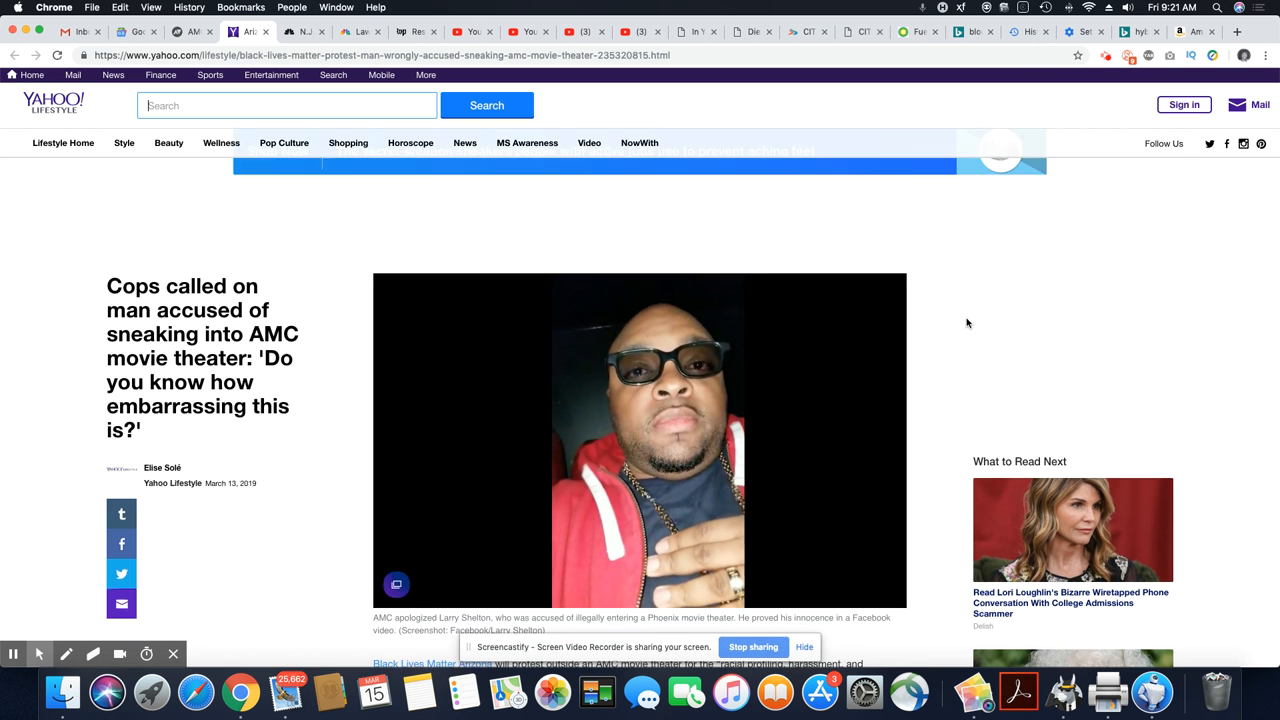
pyautogui.scroll(-3)
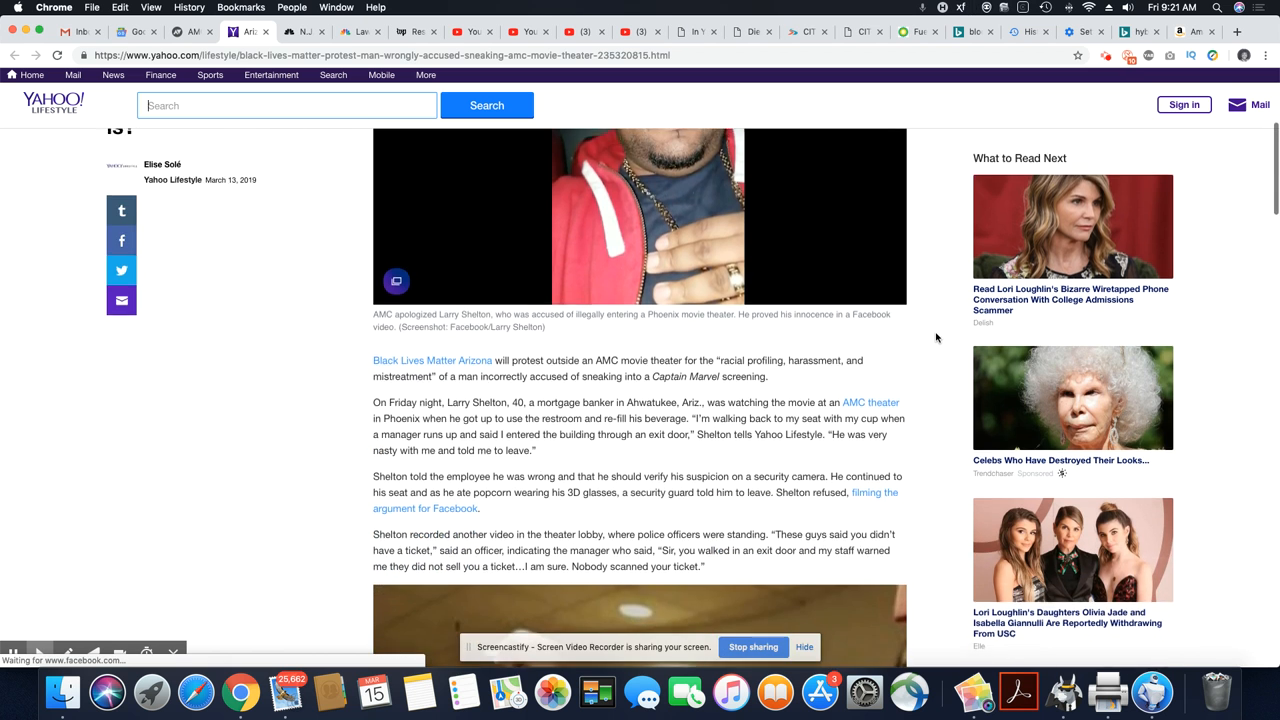
pyautogui.scroll(-3)
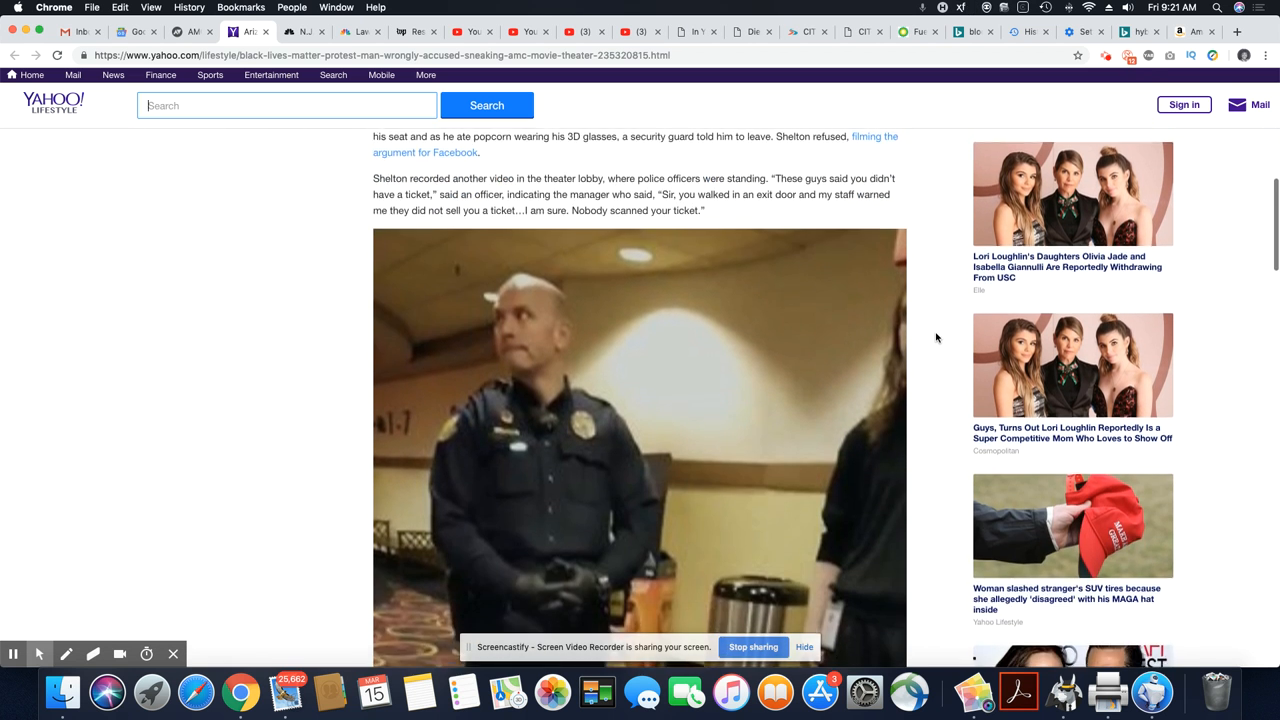
pyautogui.scroll(-3)
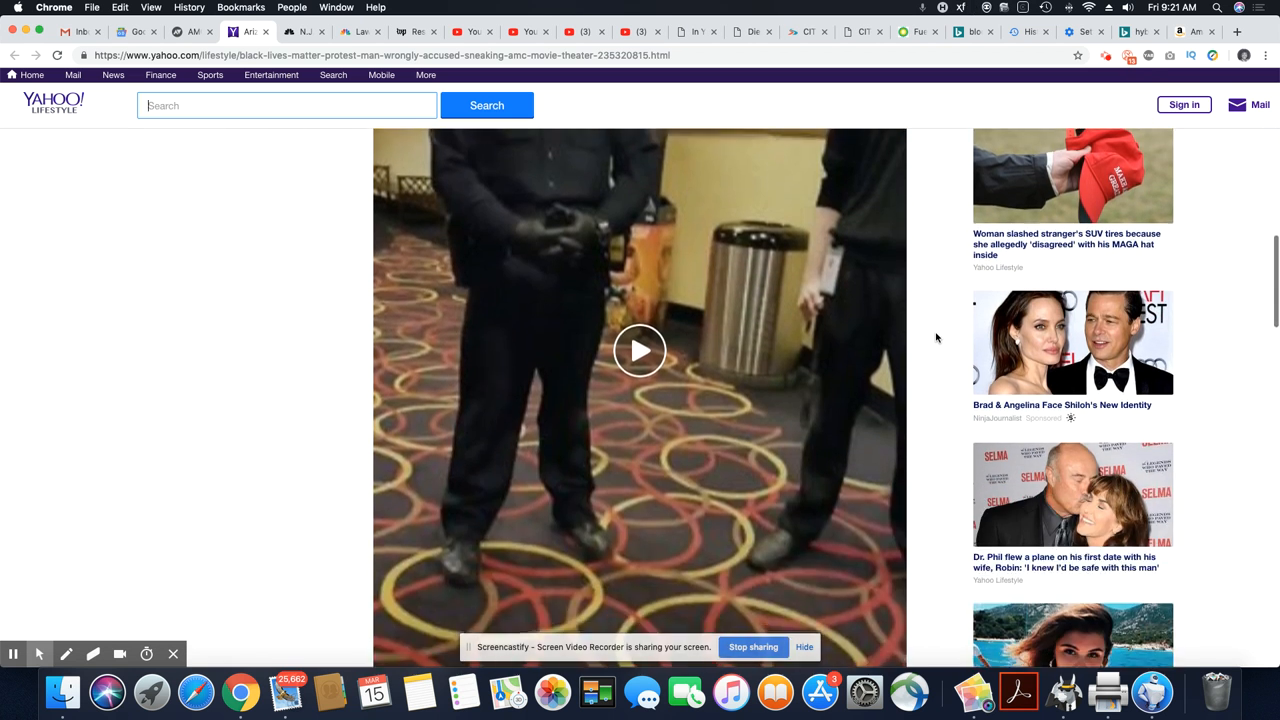
pyautogui.scroll(-3)
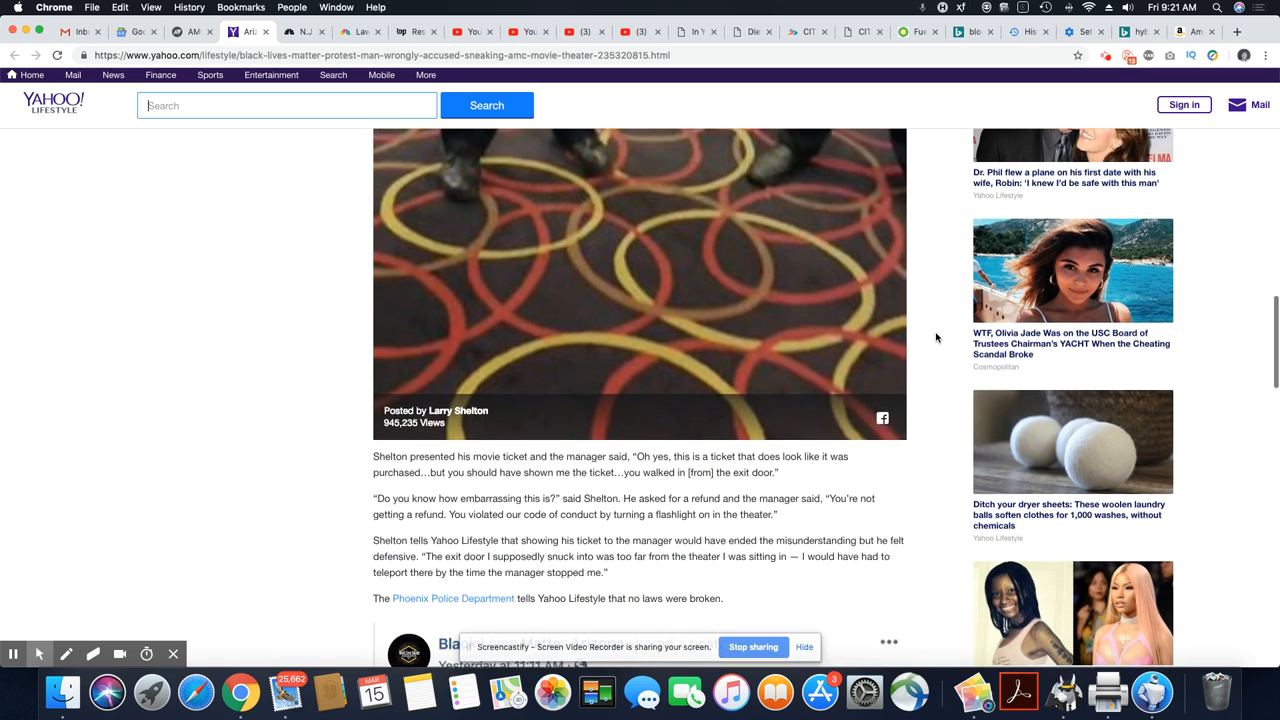
pyautogui.scroll(-3)
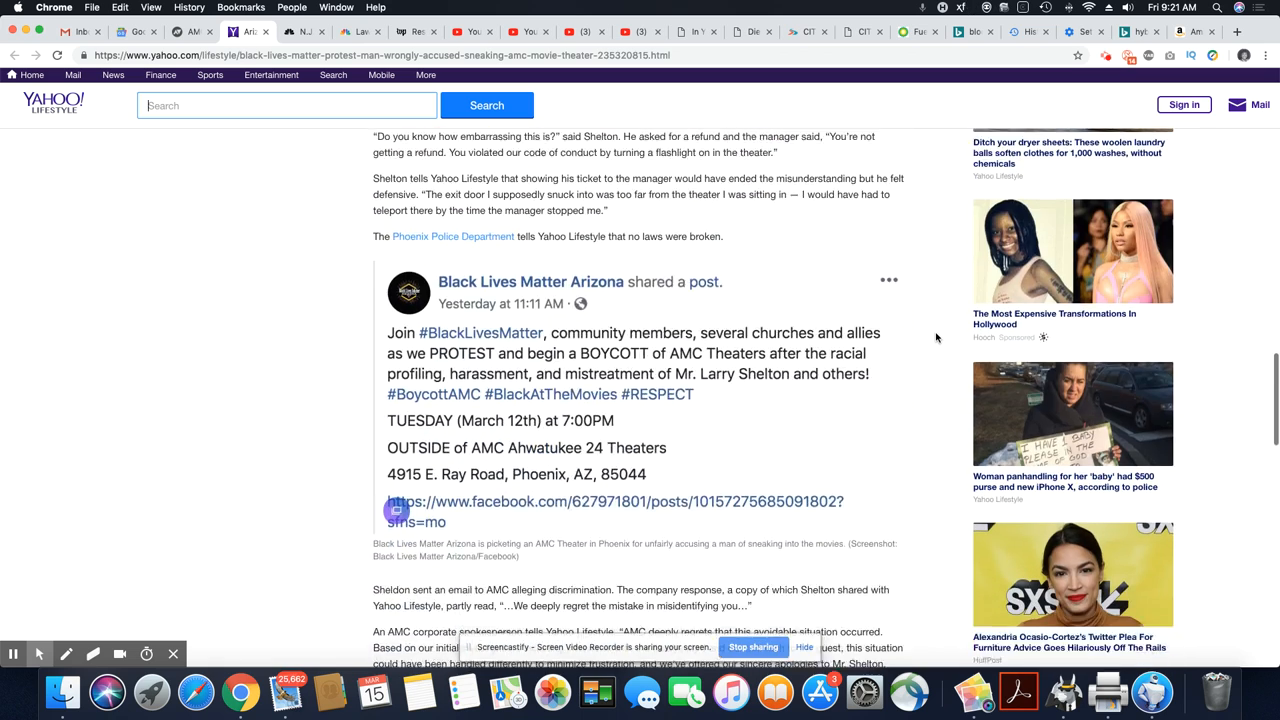
pyautogui.scroll(-3)
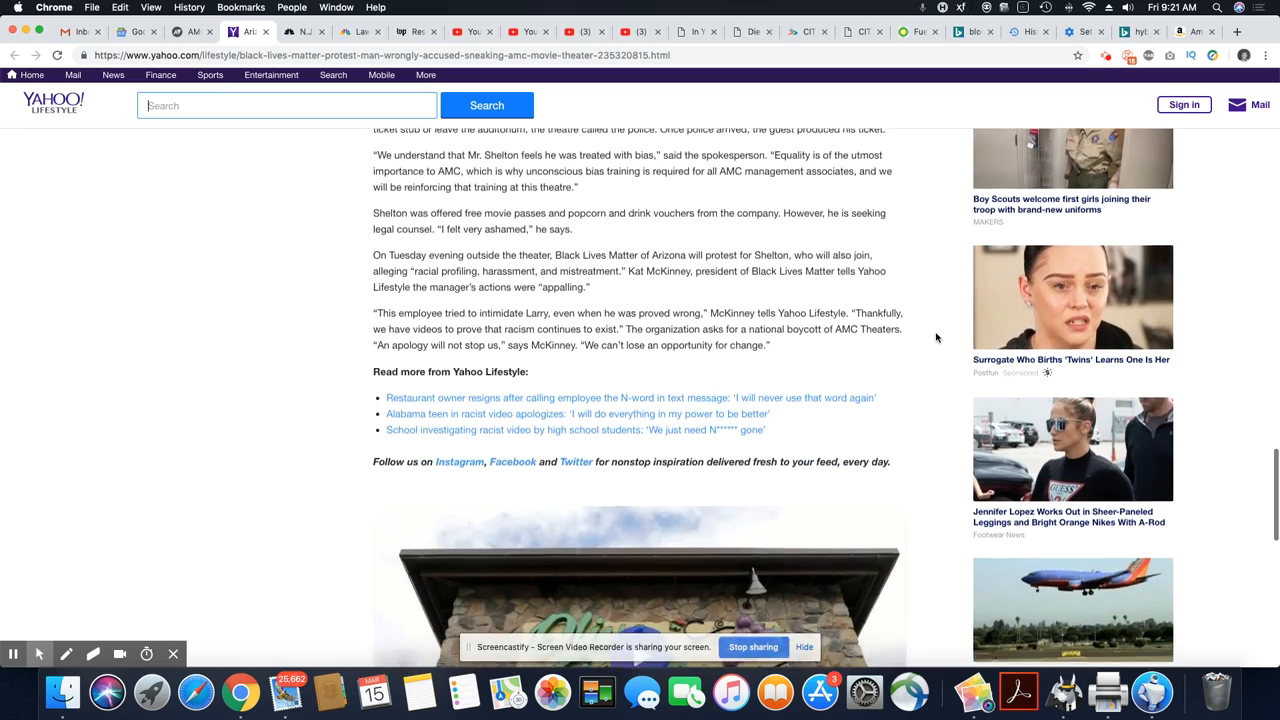
pyautogui.scroll(3)
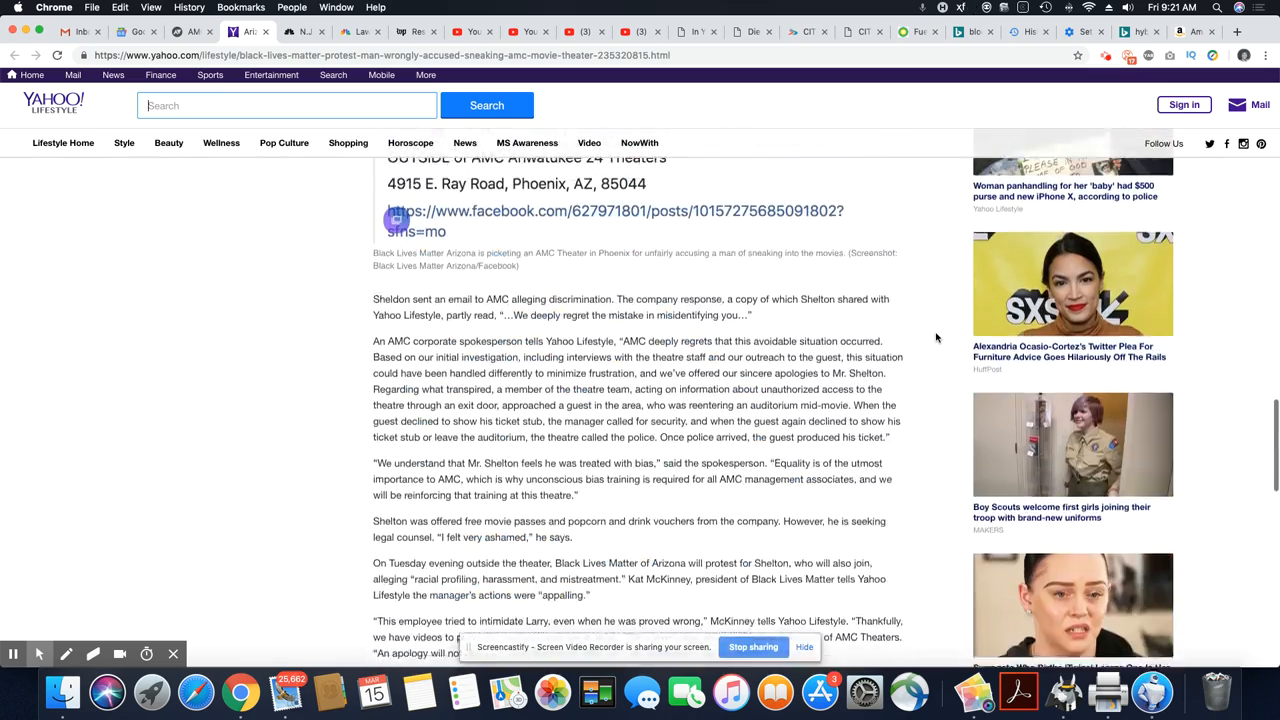
pyautogui.scroll(3)
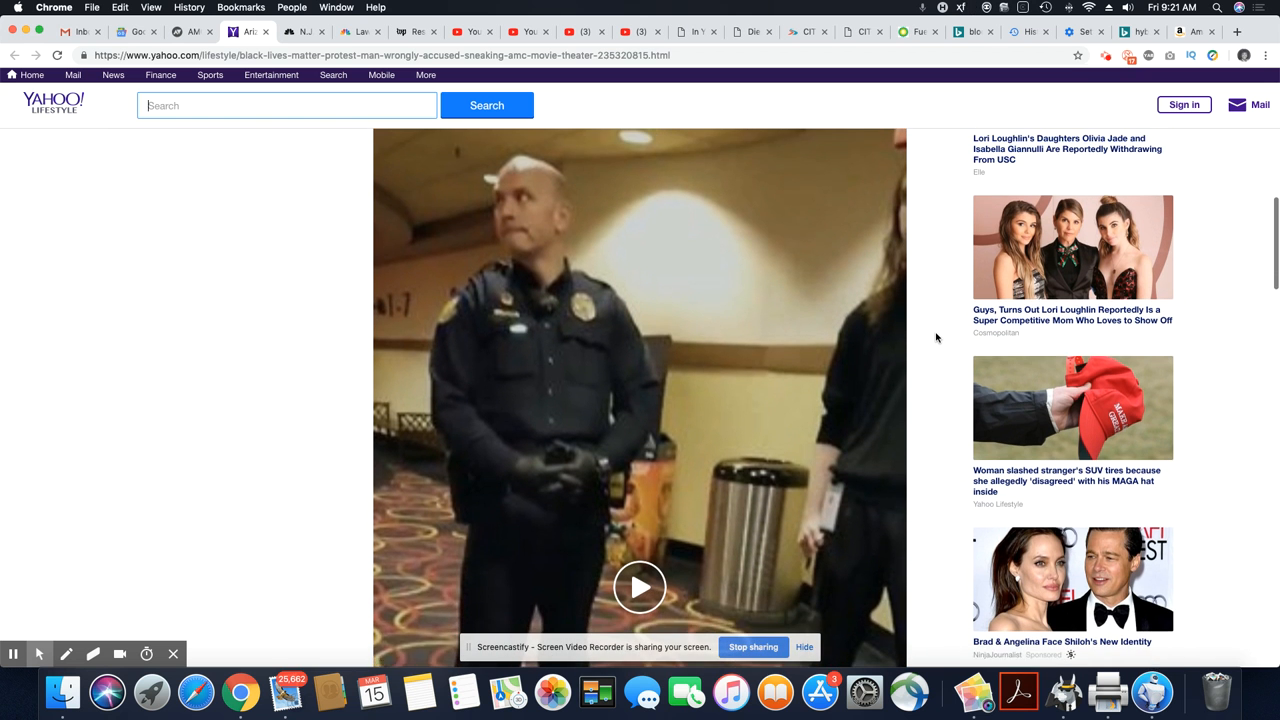
# Play Shelton's embedded lobby video of the police officer and scroll back up to it
pyautogui.click(640, 588)
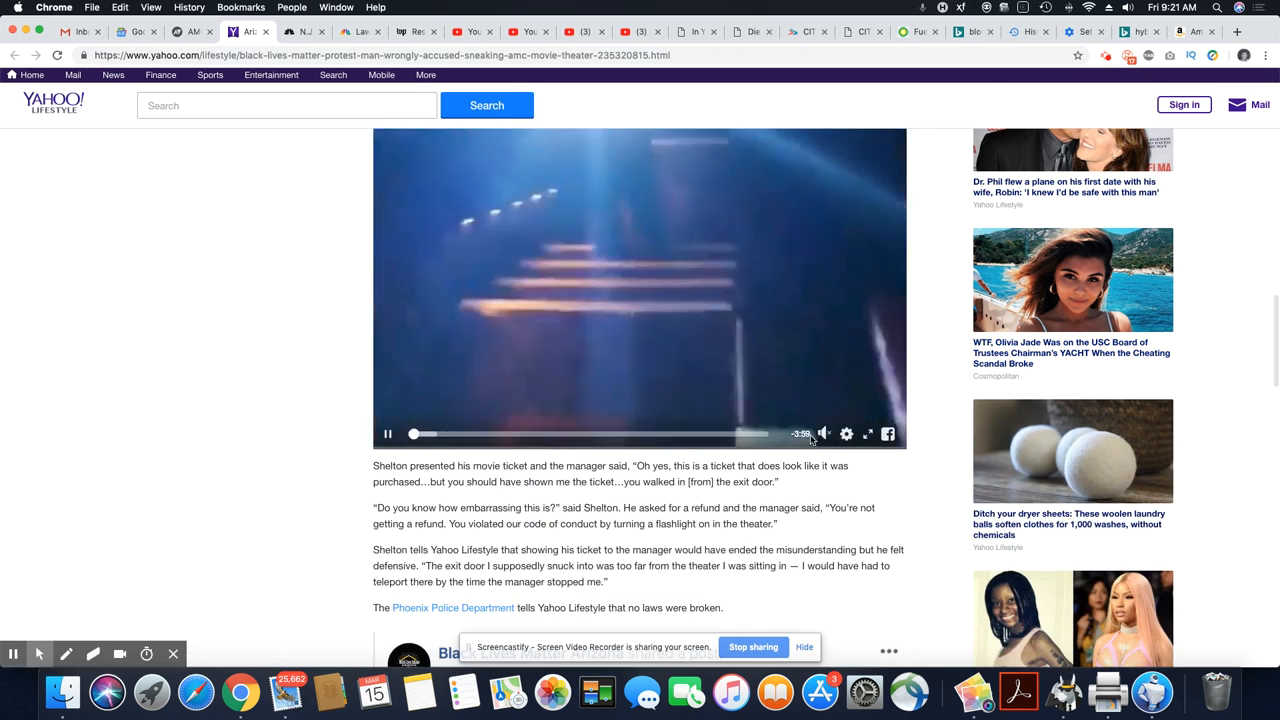
pyautogui.scroll(3)
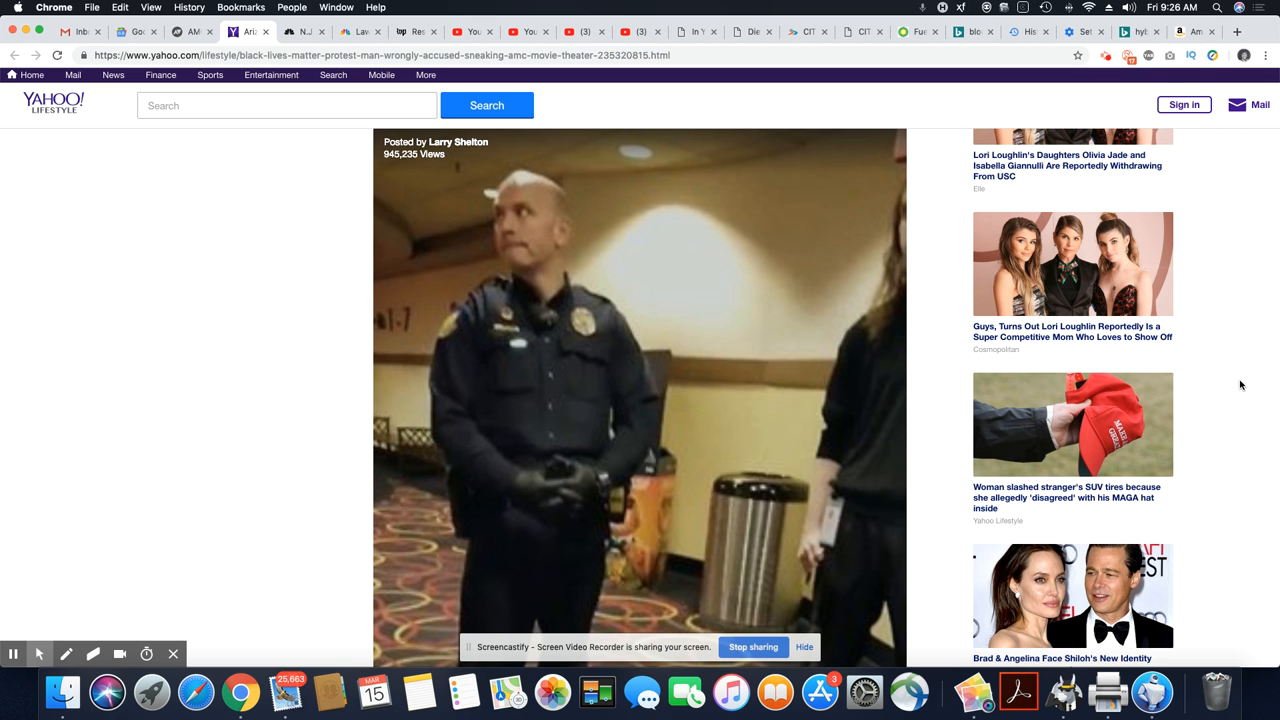
pyautogui.moveTo(1274, 386)
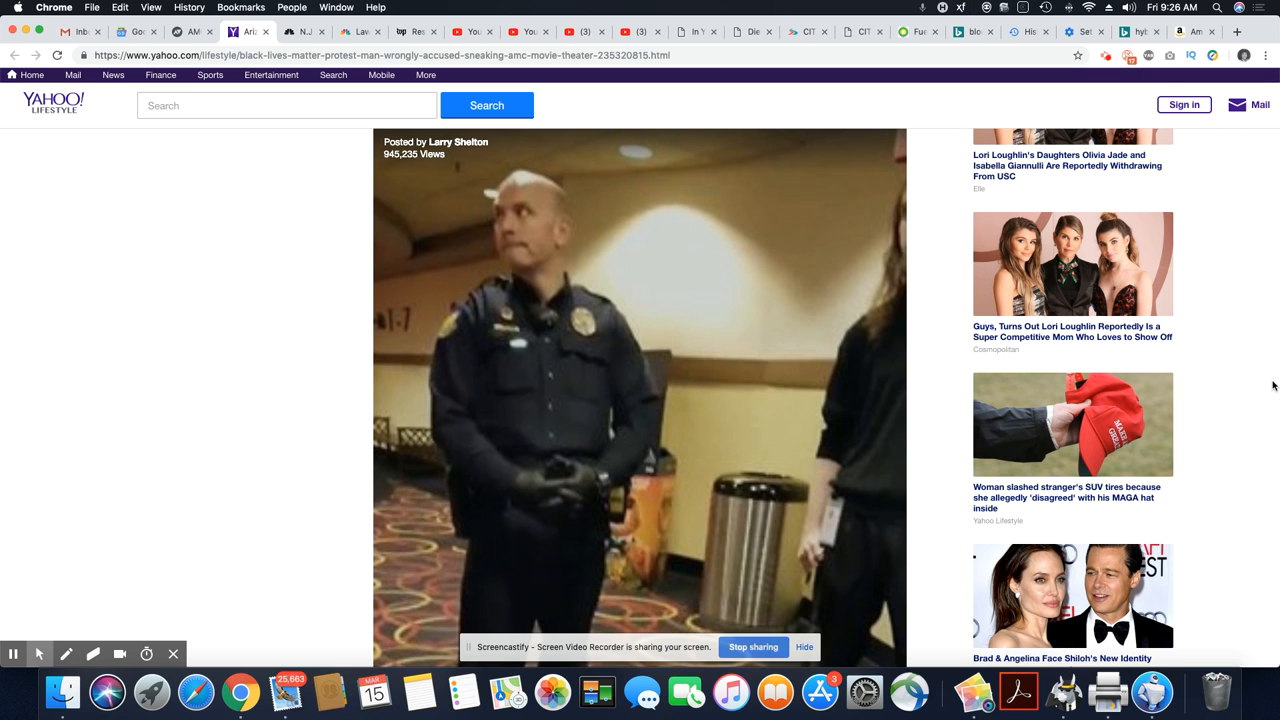
pyautogui.moveTo(1260, 352)
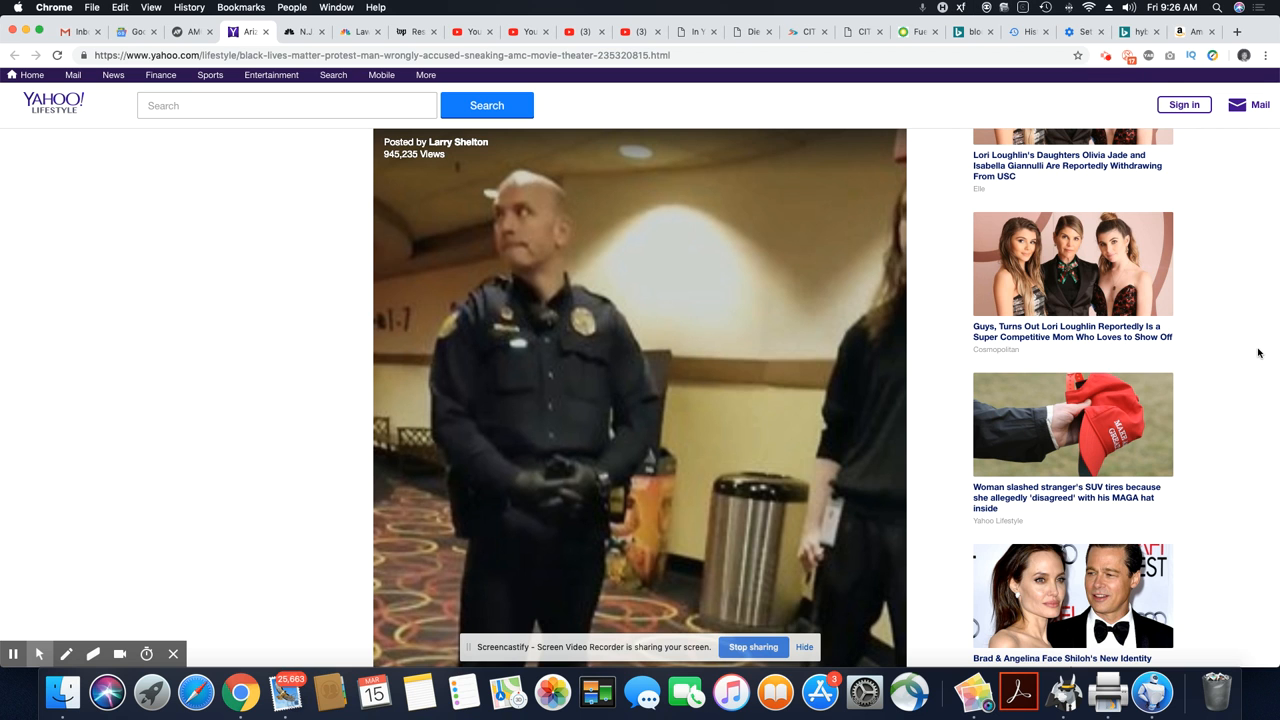
pyautogui.moveTo(1248, 332)
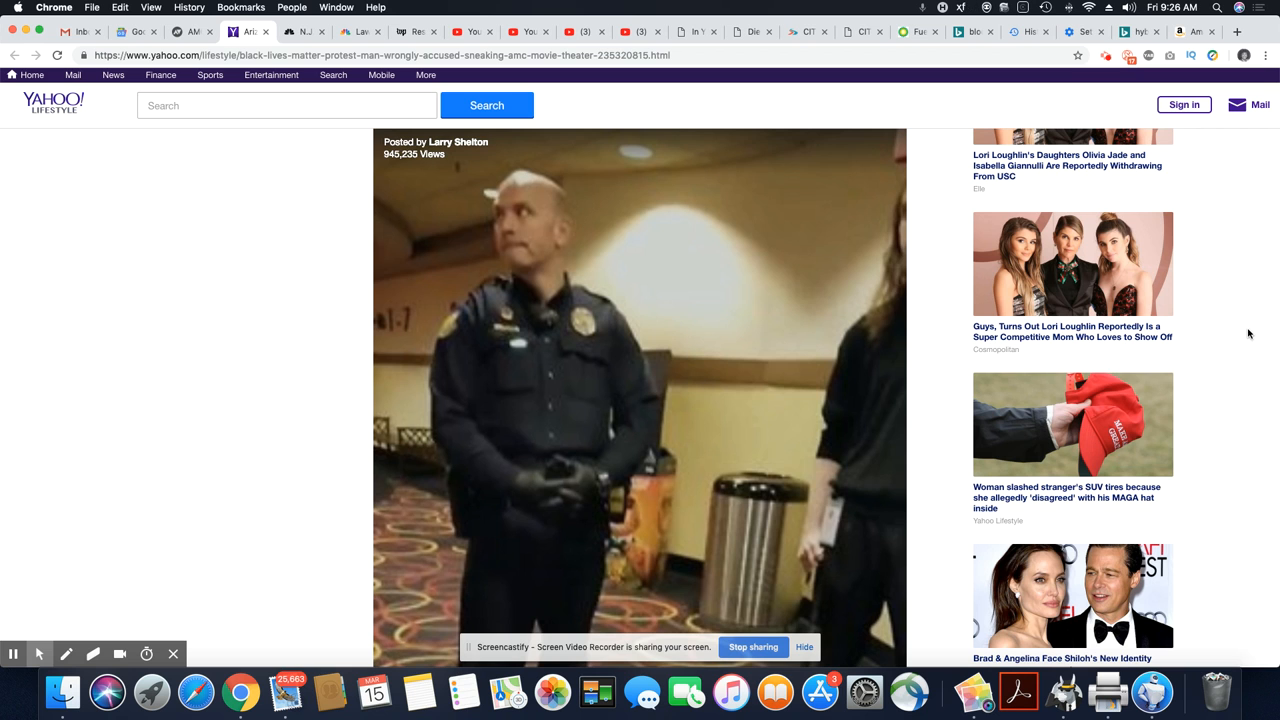
pyautogui.moveTo(1254, 358)
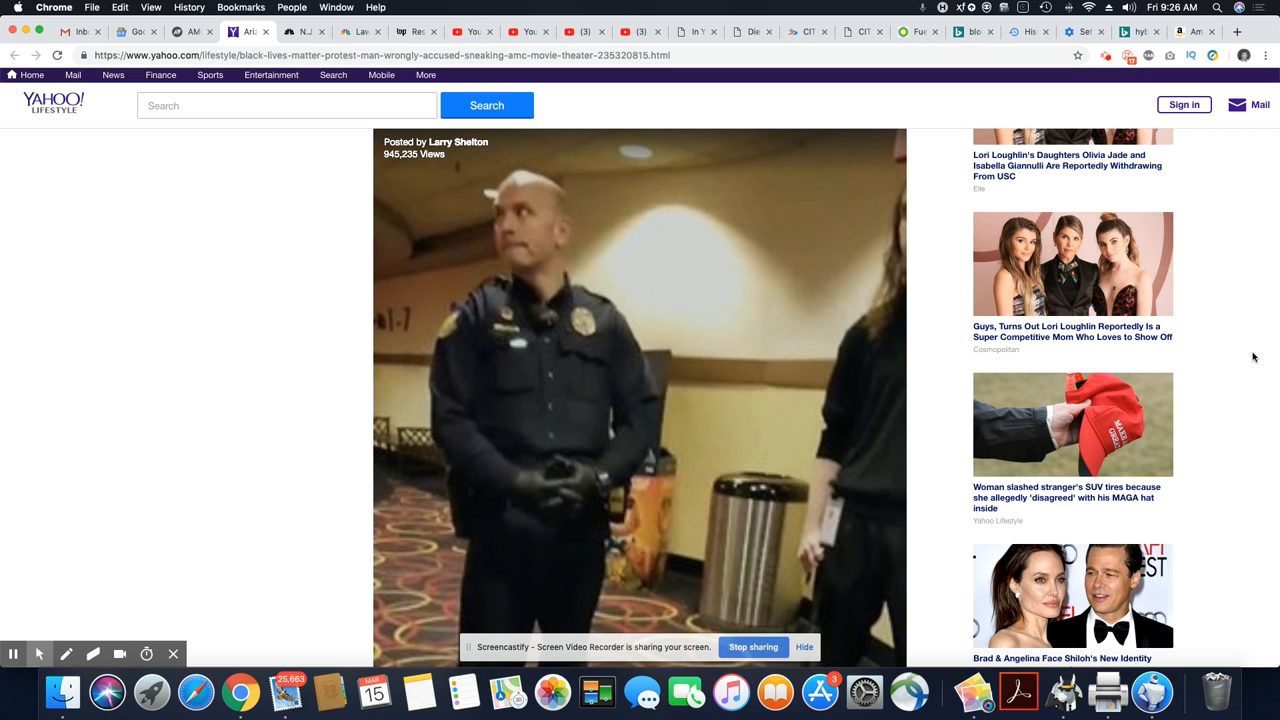